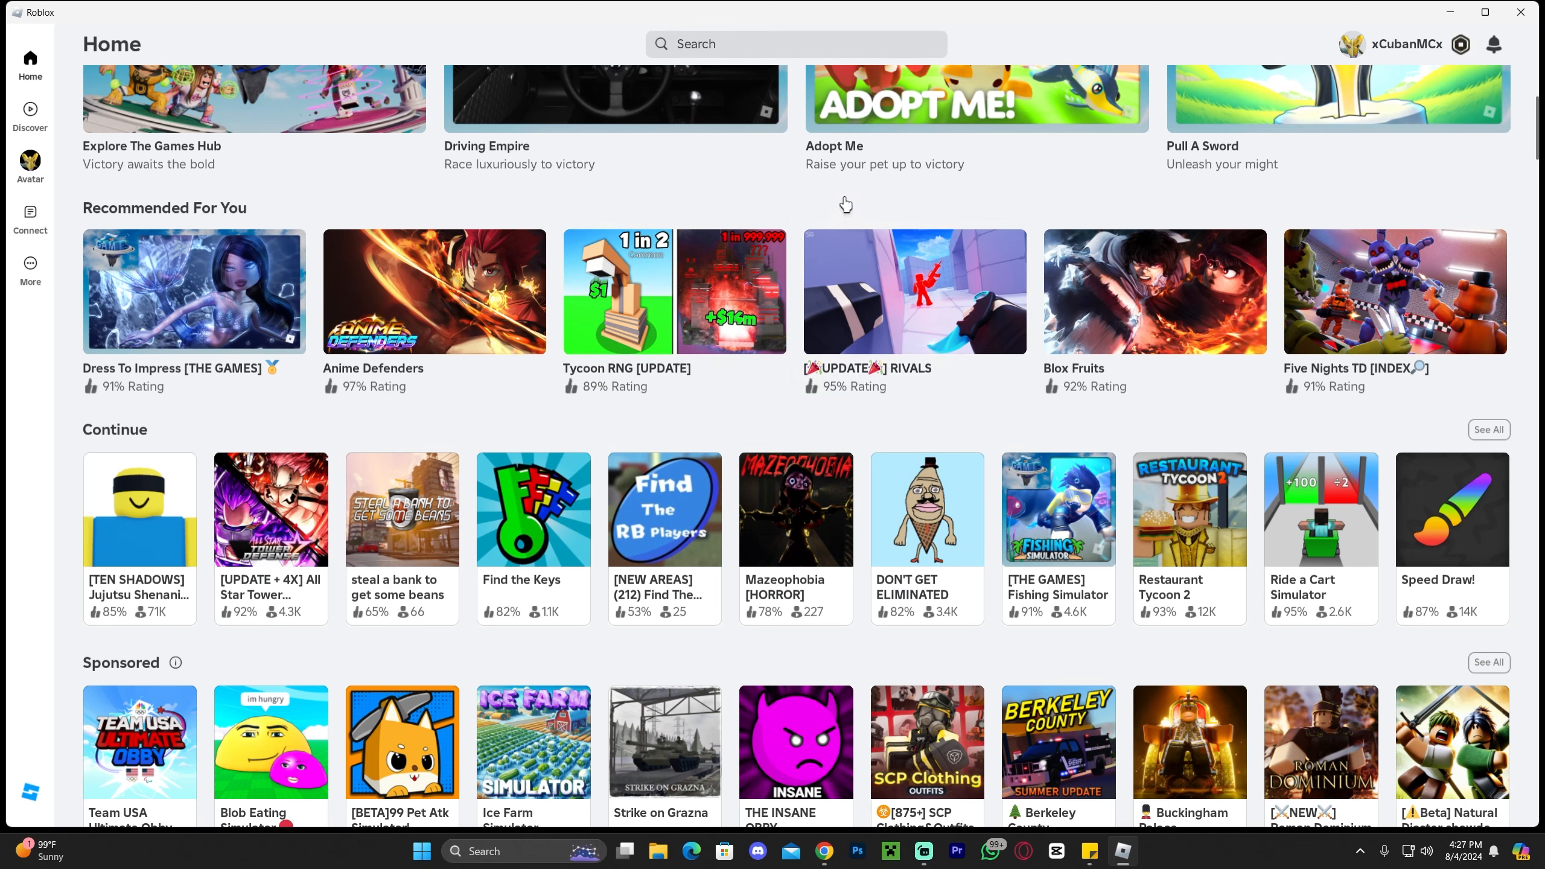
mouse_move(406, 454)
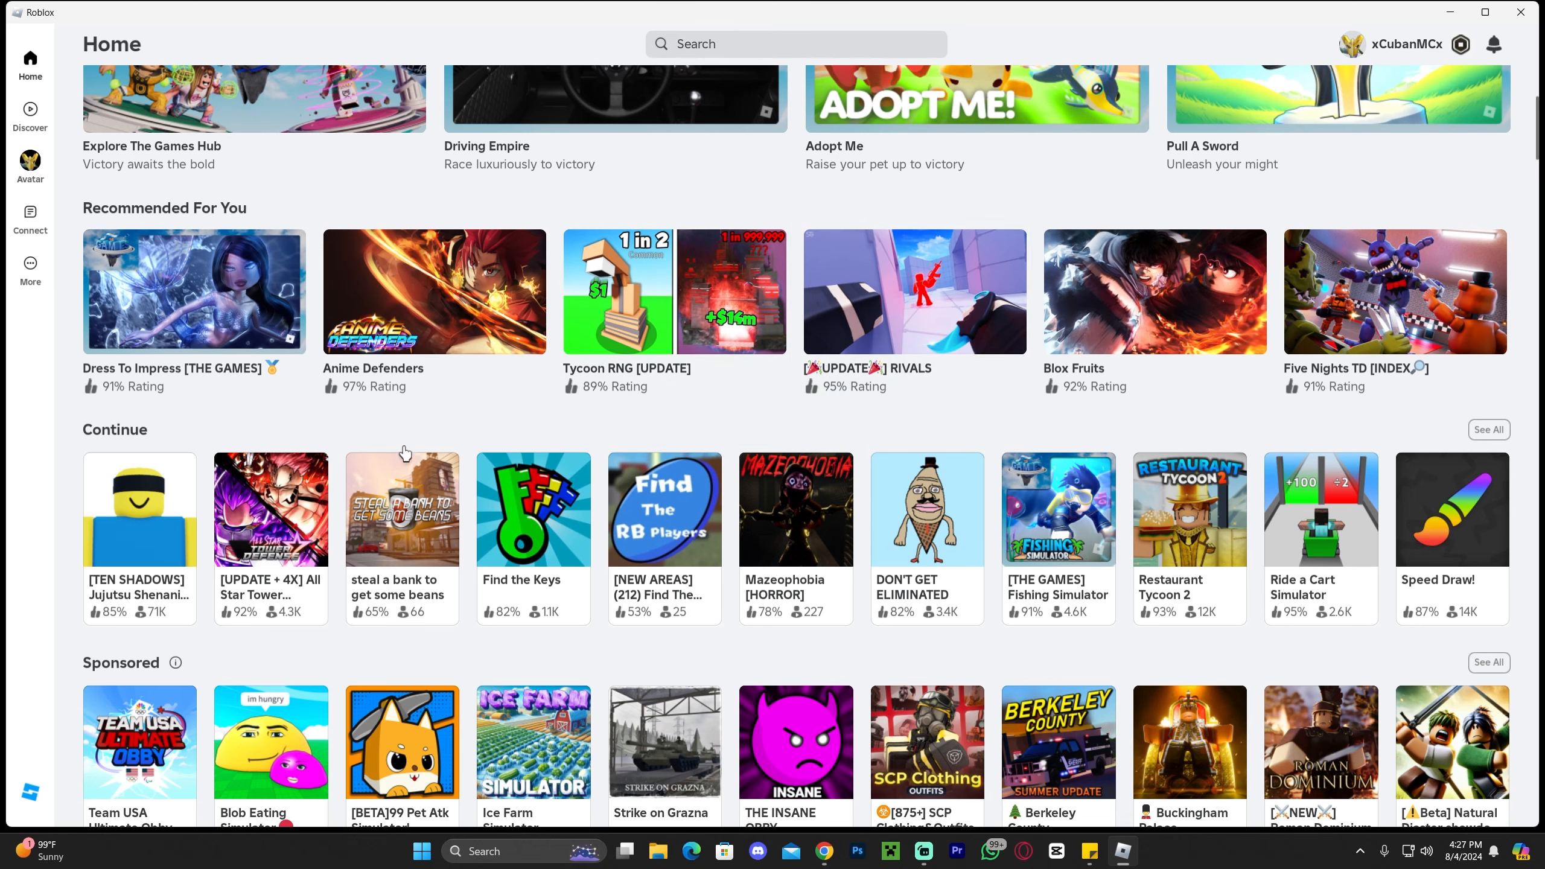
mouse_move(312, 421)
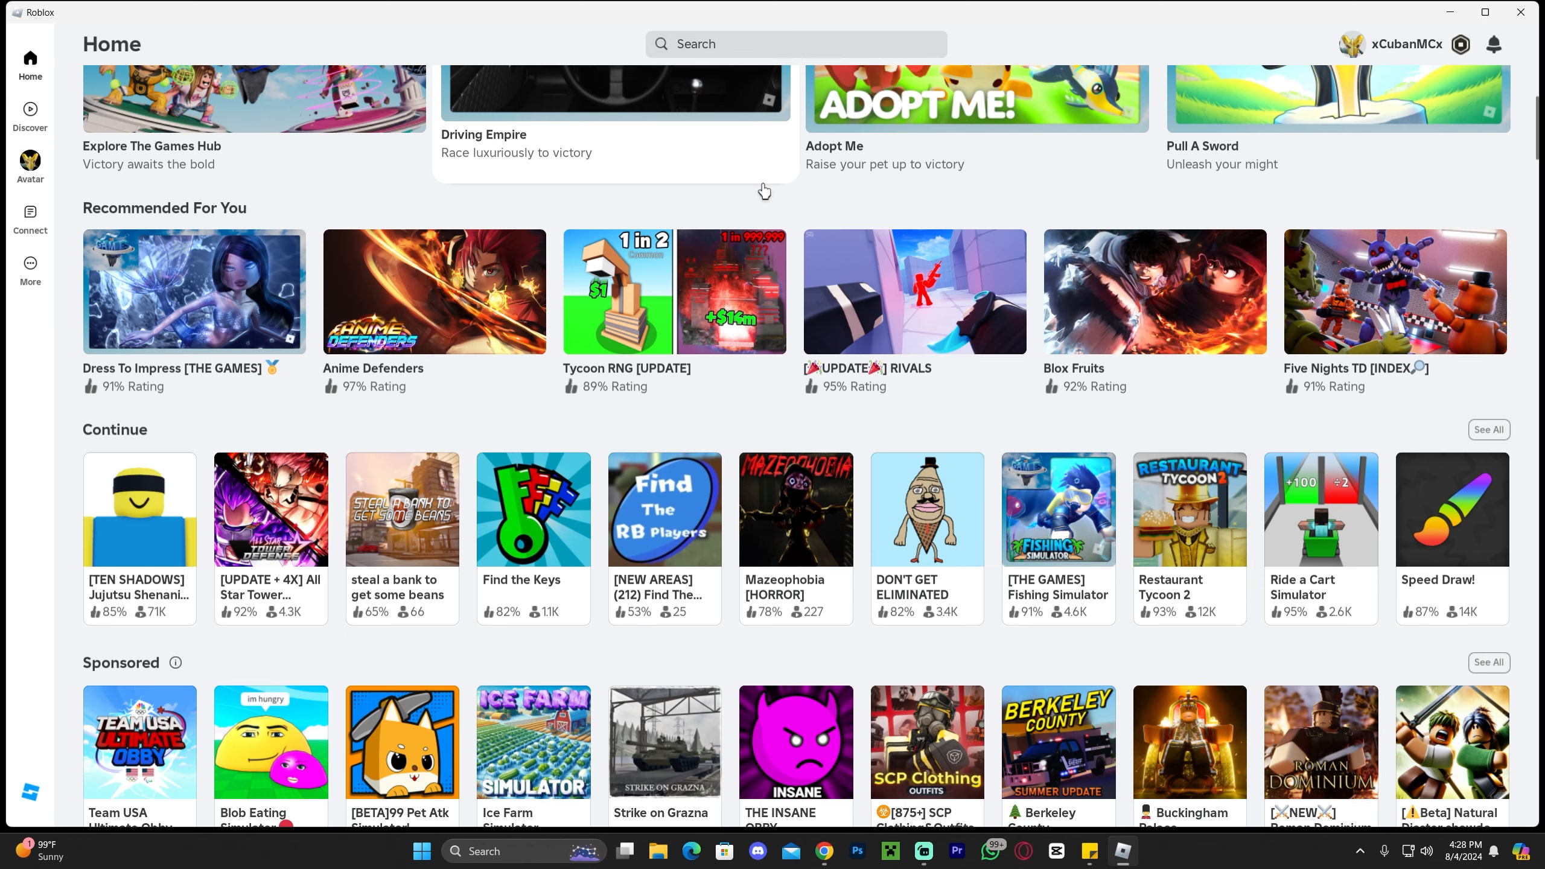
mouse_move(753, 193)
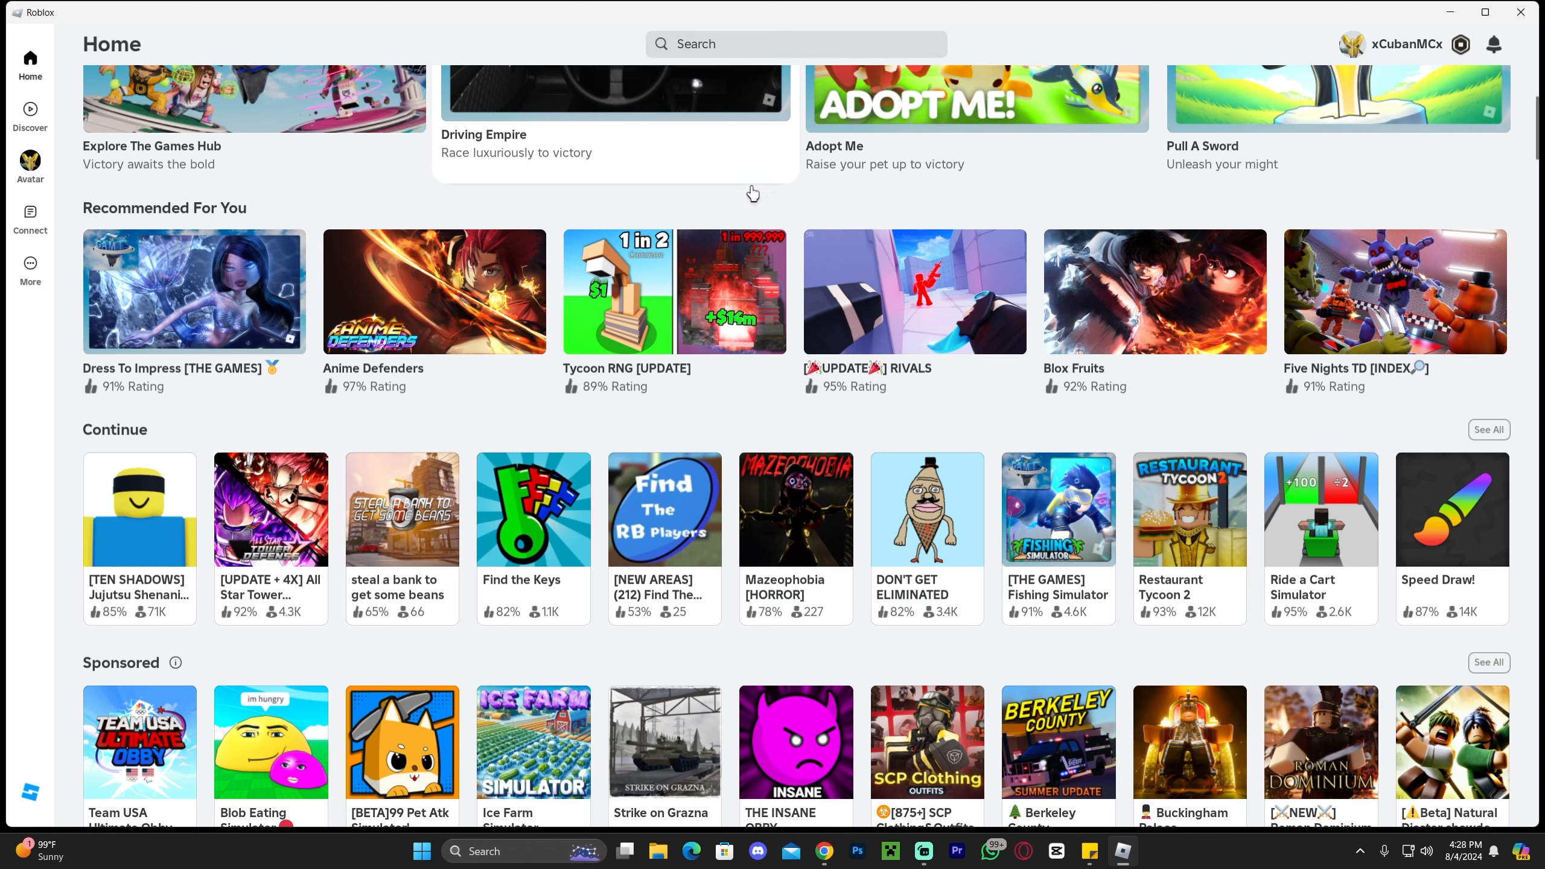
Open the [TEN SHADOWS] Jujutsu Shenanigans game page from the Continue row.
left_click(139, 510)
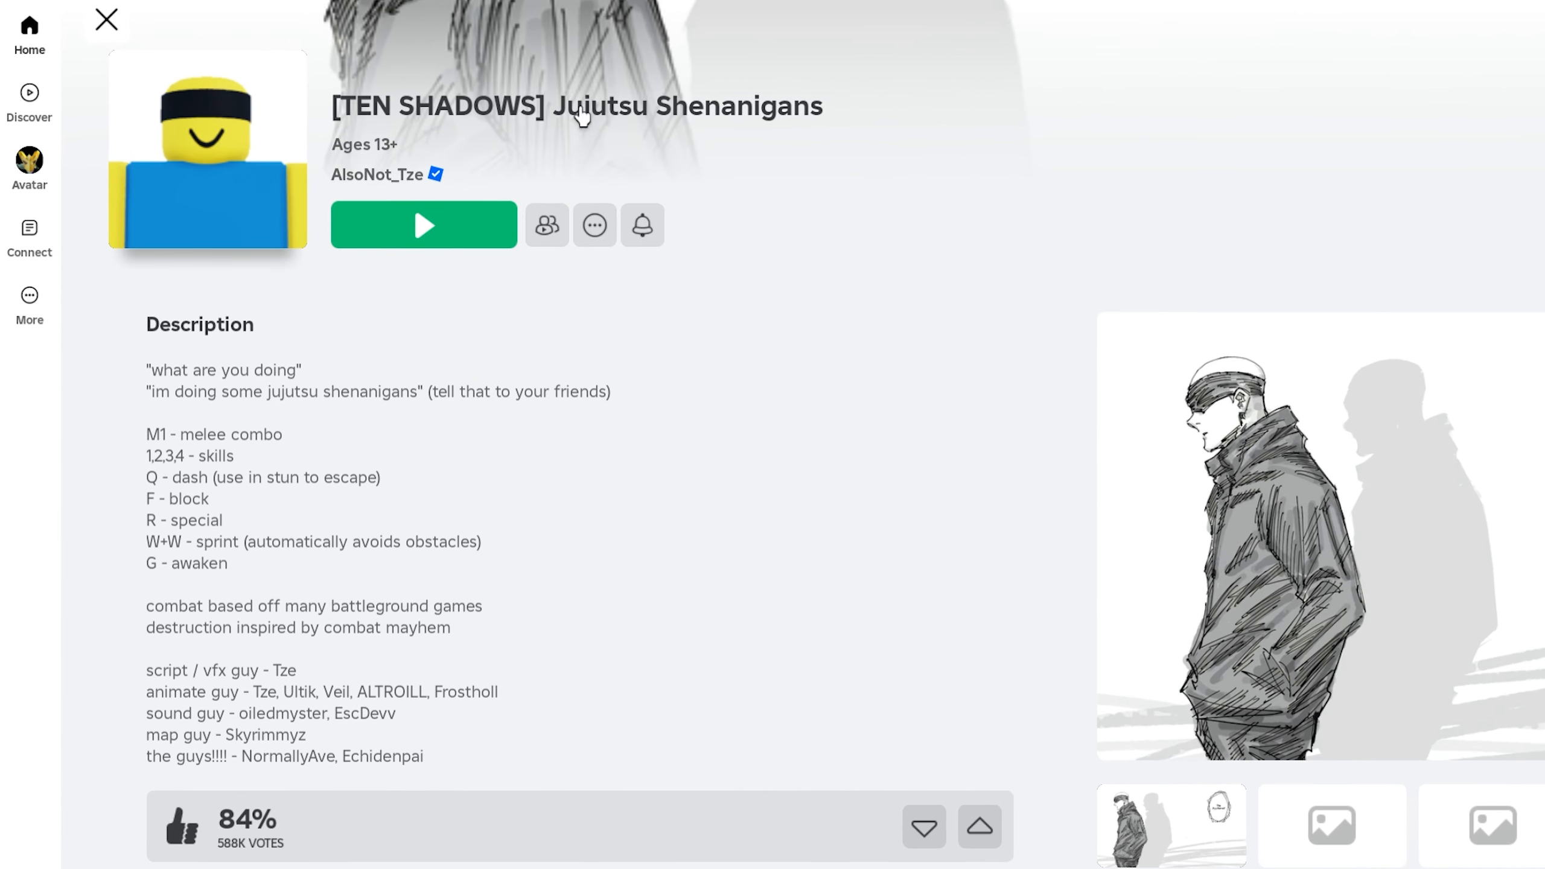
mouse_move(840, 123)
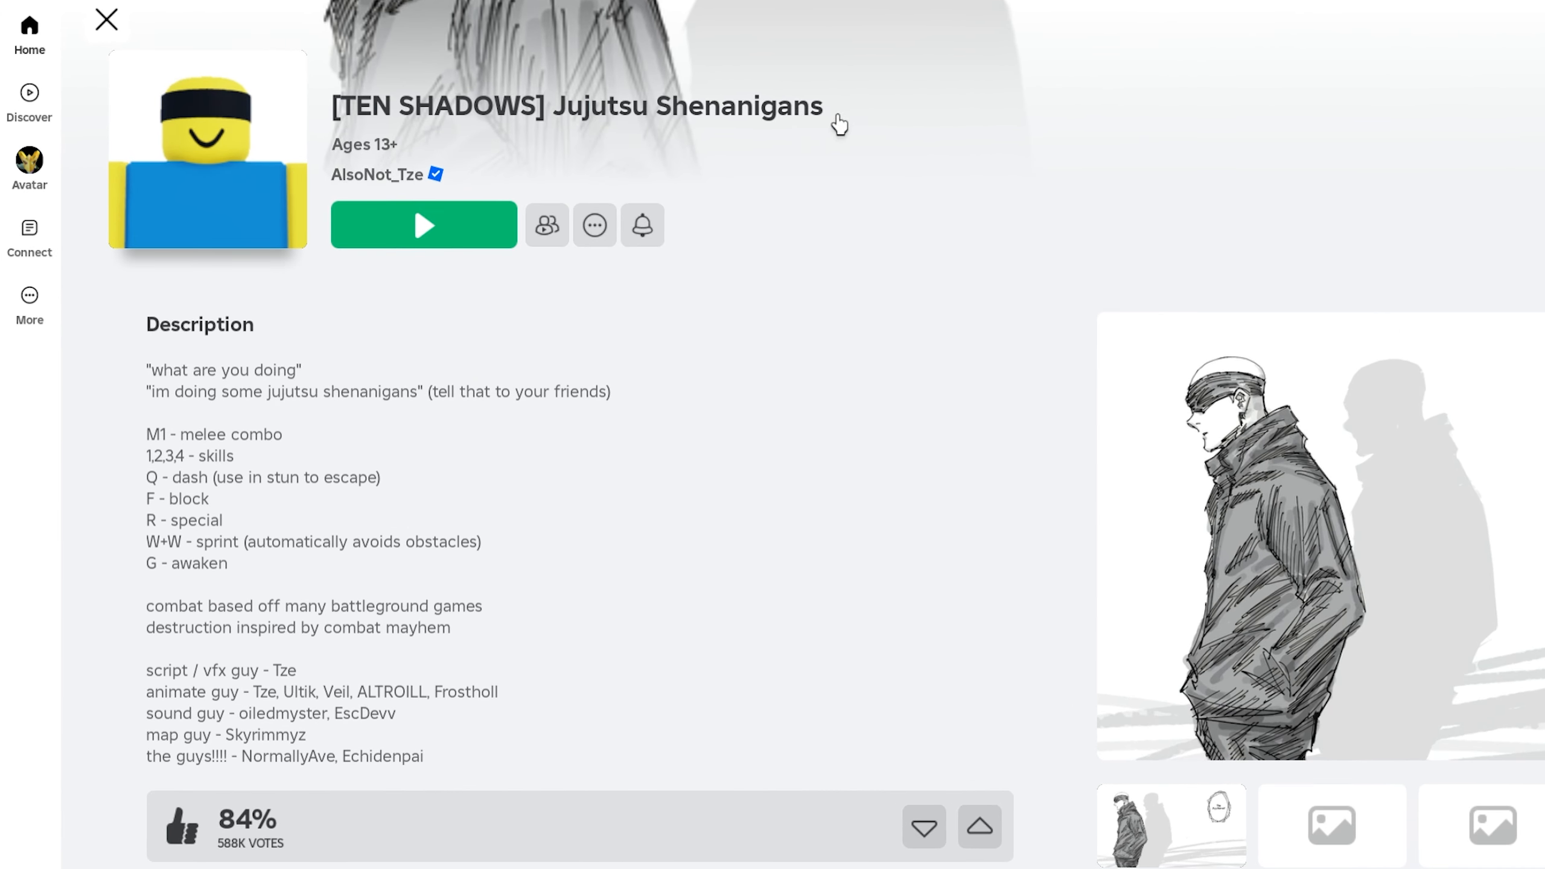
mouse_move(726, 109)
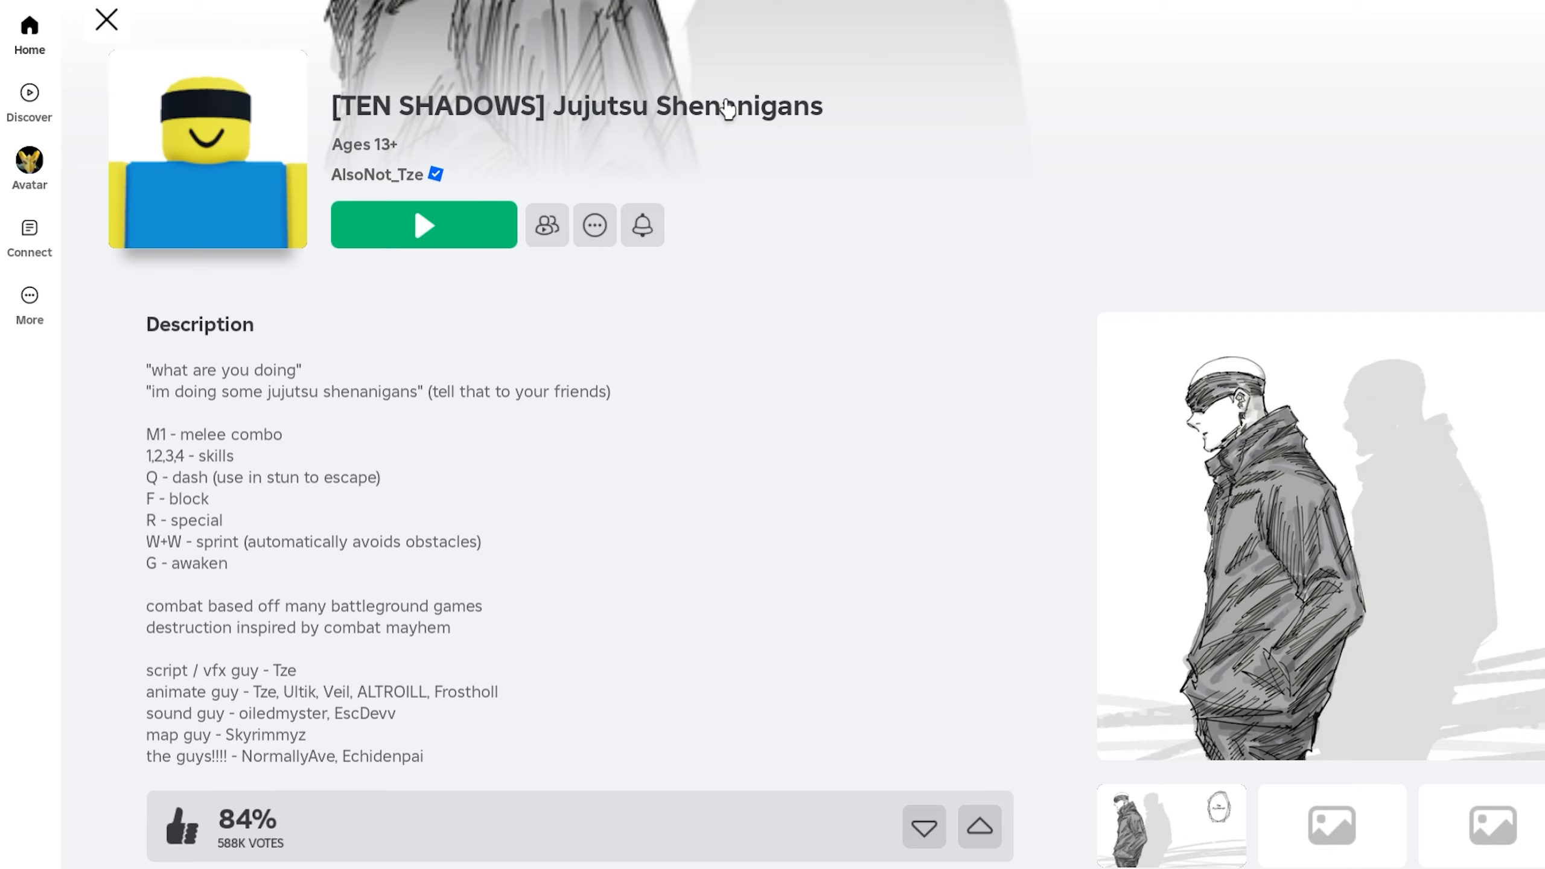
mouse_move(915, 171)
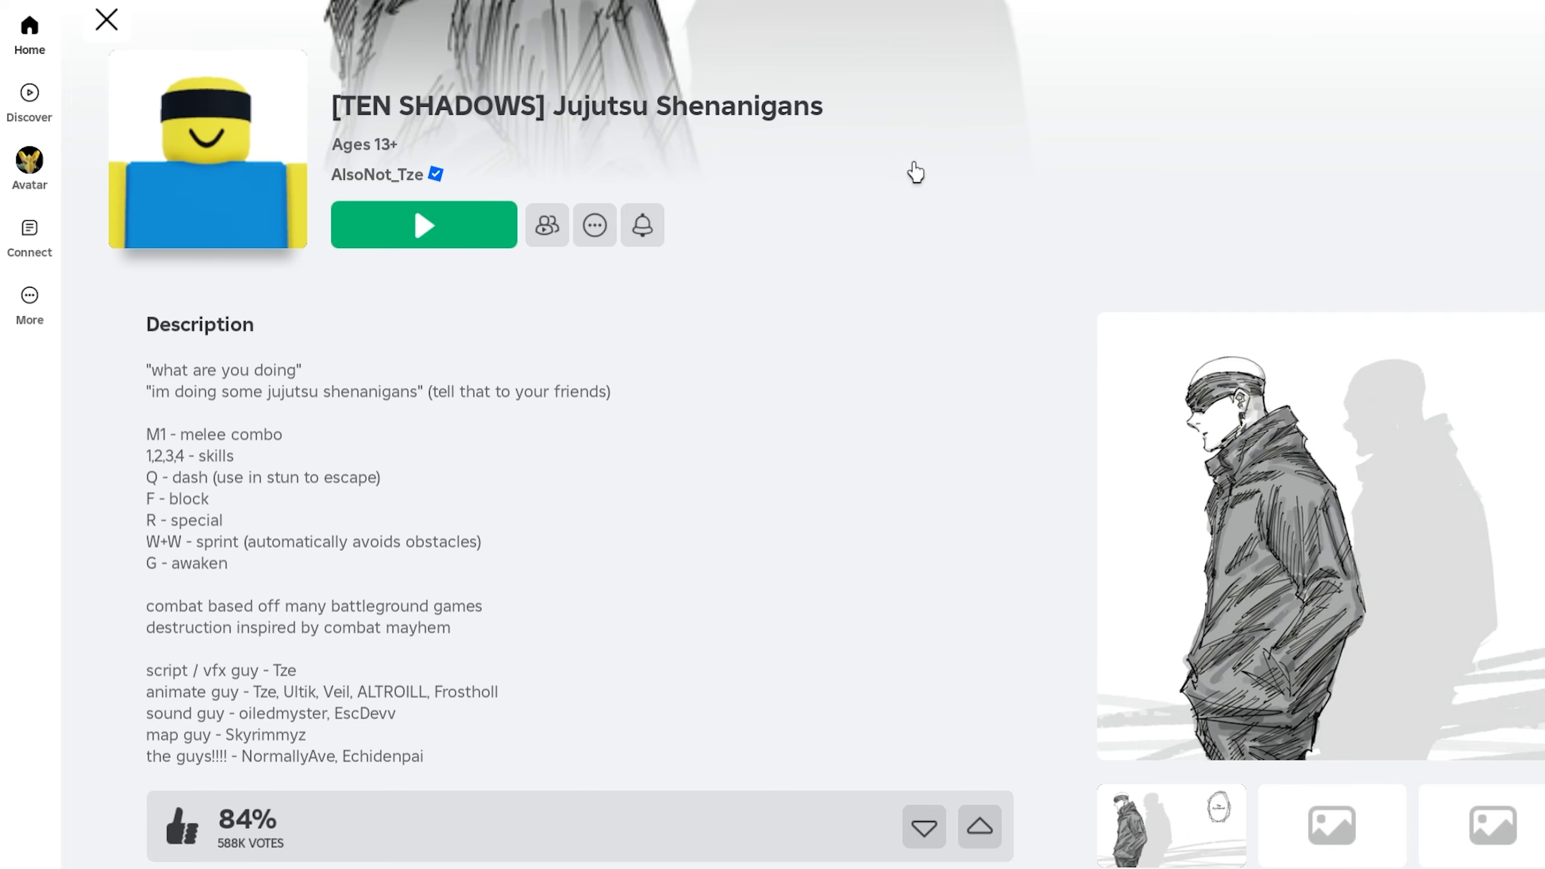
Scroll the game page down to the Private Servers section of the server list.
scroll("down", 3)
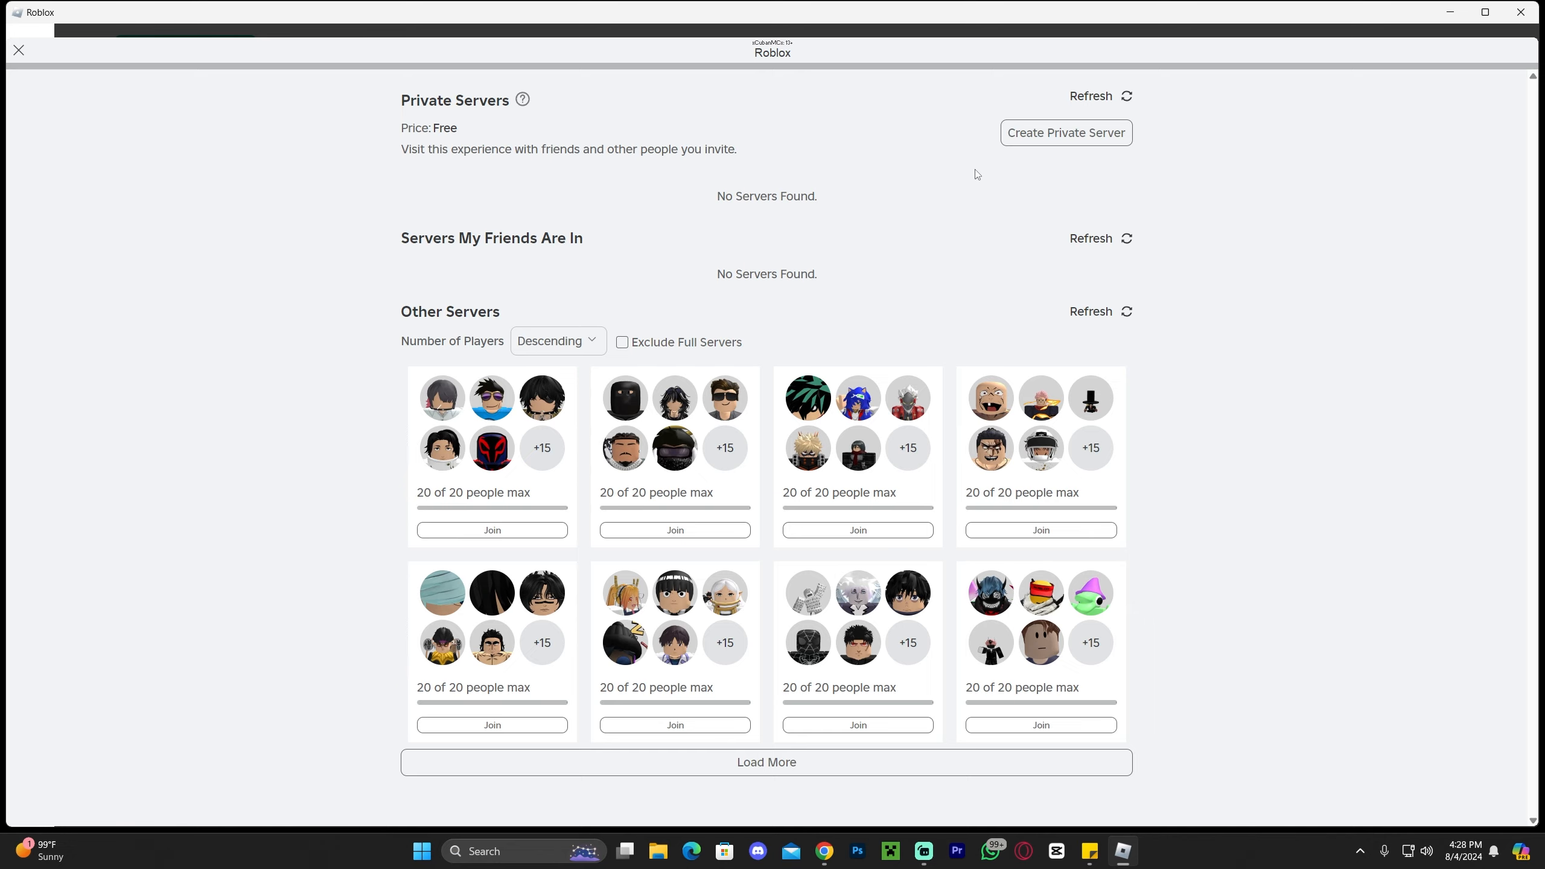
mouse_move(383, 172)
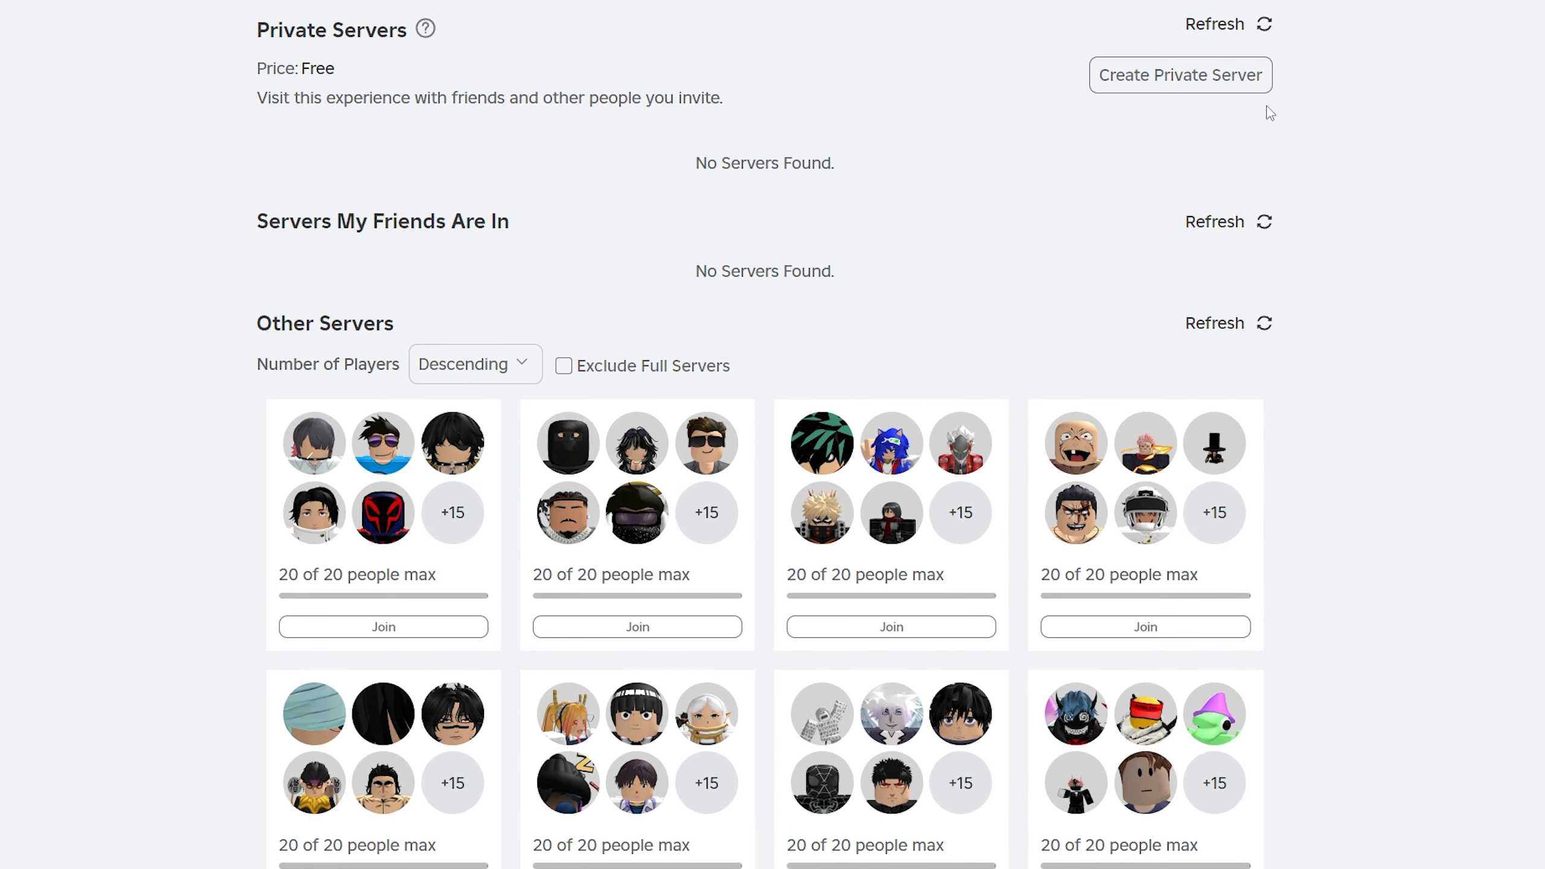
mouse_move(1199, 83)
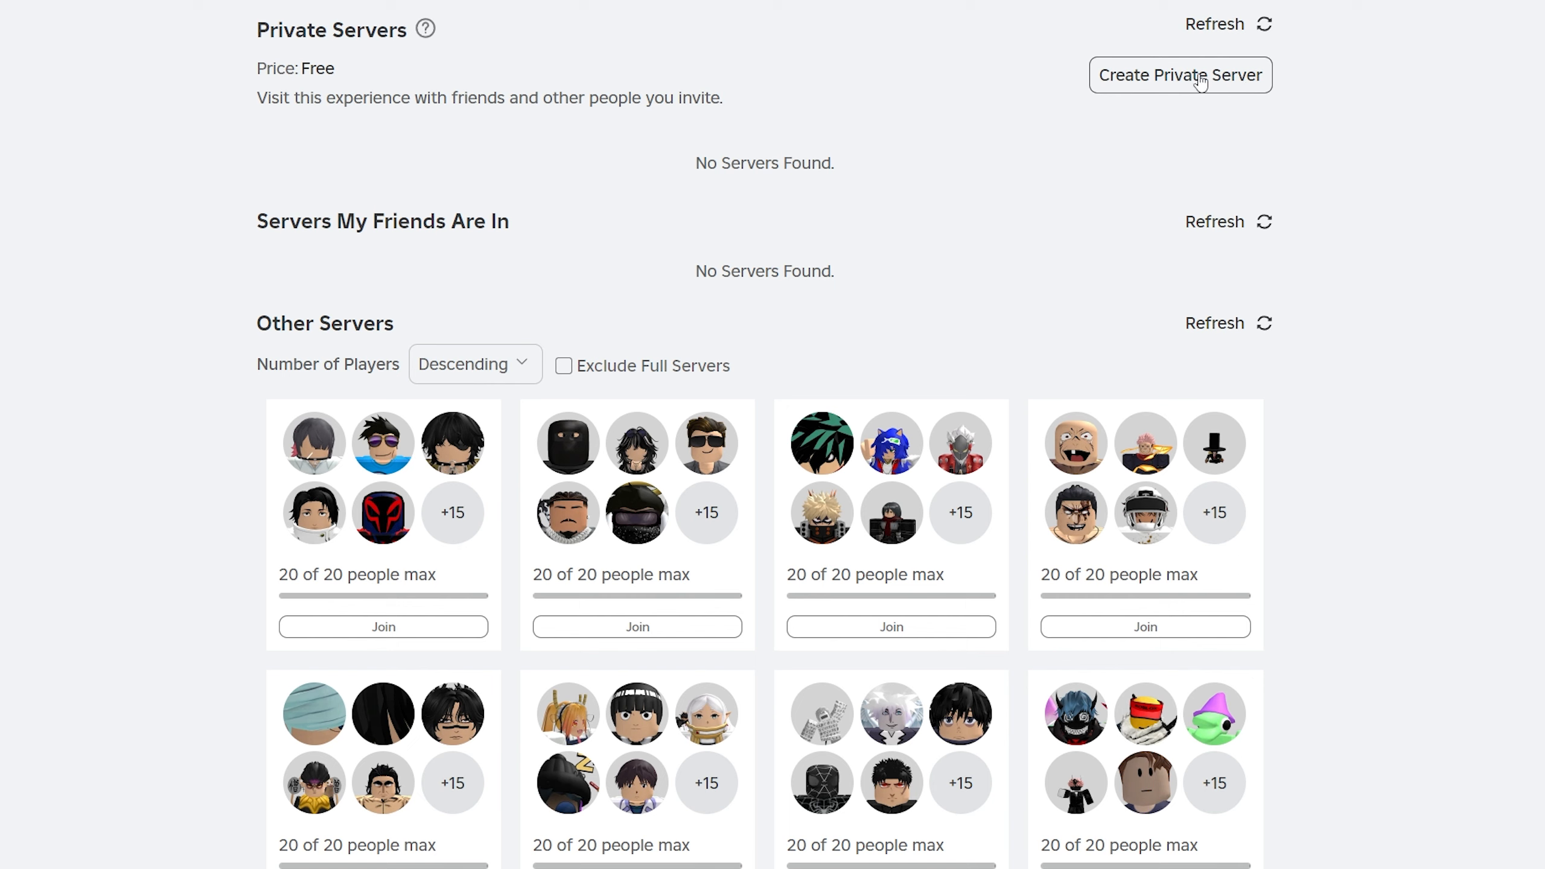
Buy a free private server named 'itzCuba Tutorials' for Jujutsu Shenanigans.
left_click(1178, 75)
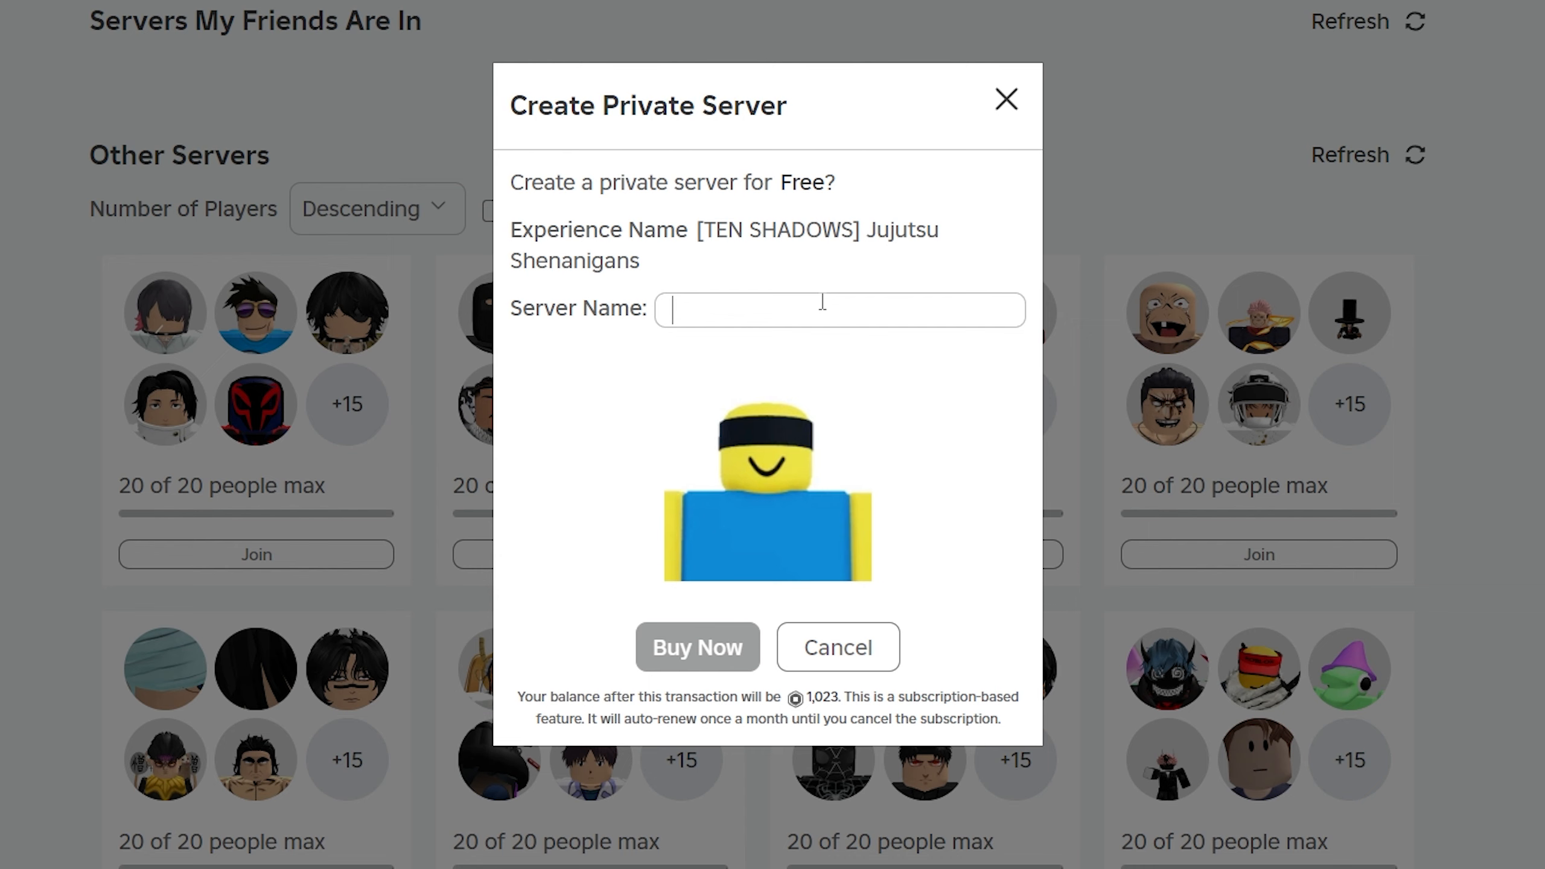
type("itzCuba T")
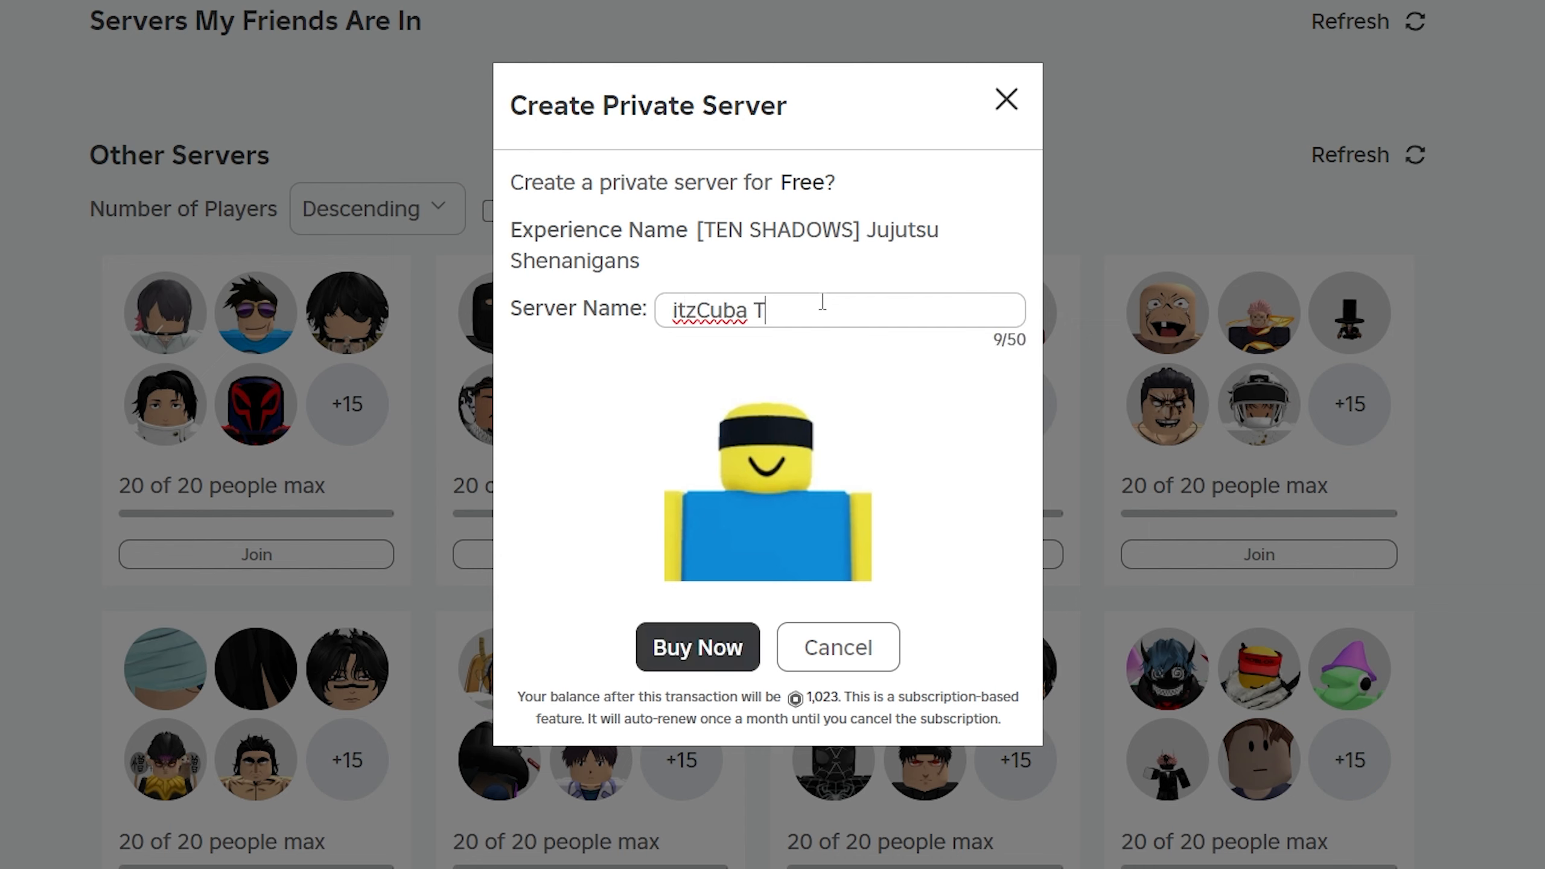
type("utorials")
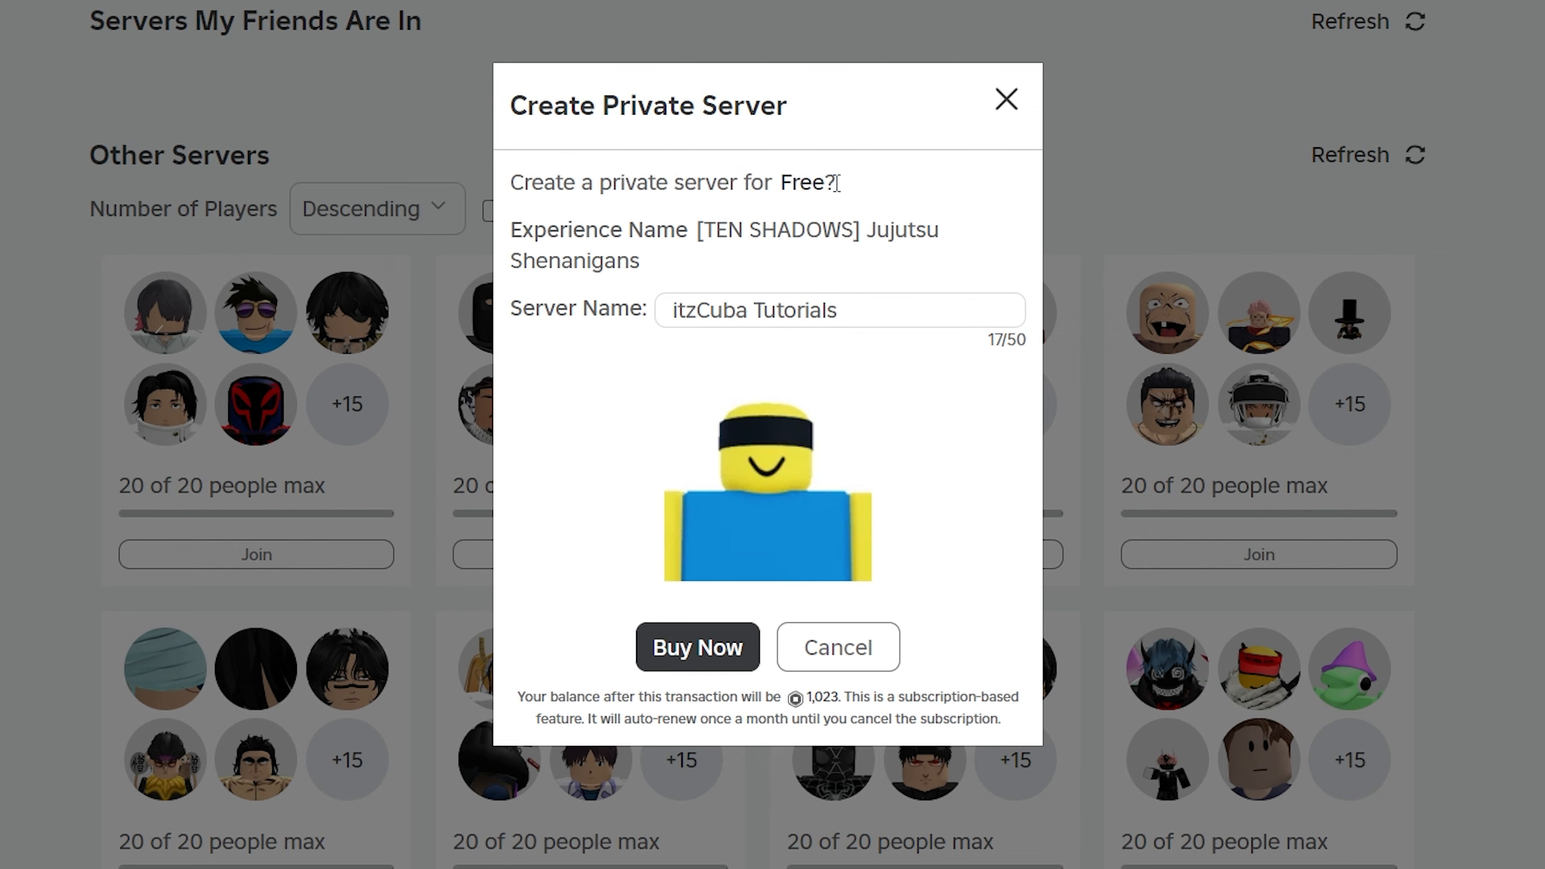
mouse_move(839, 189)
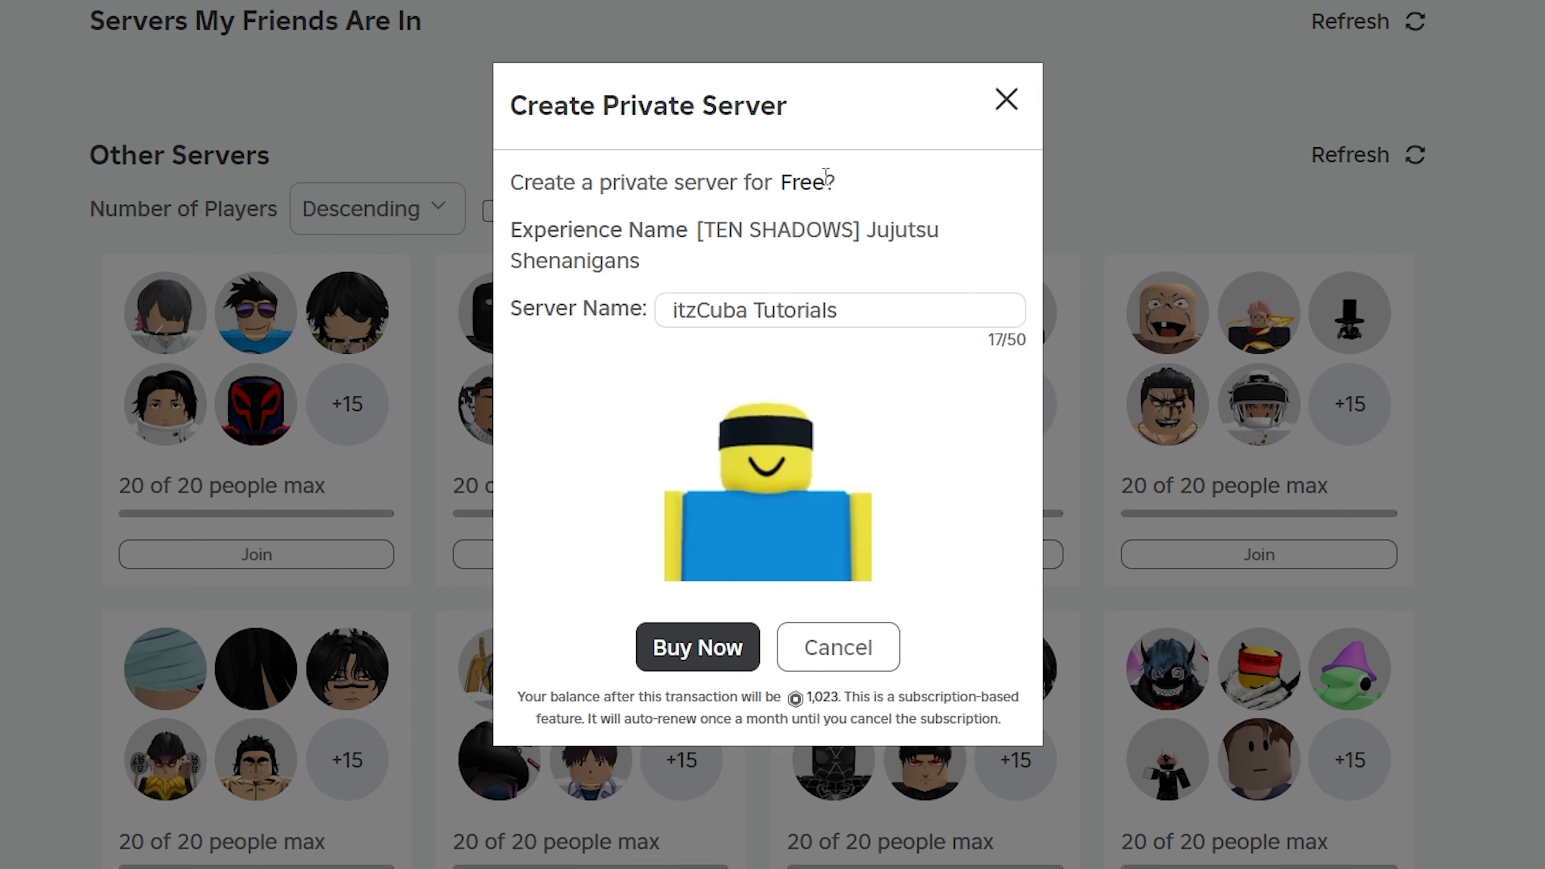
mouse_move(845, 191)
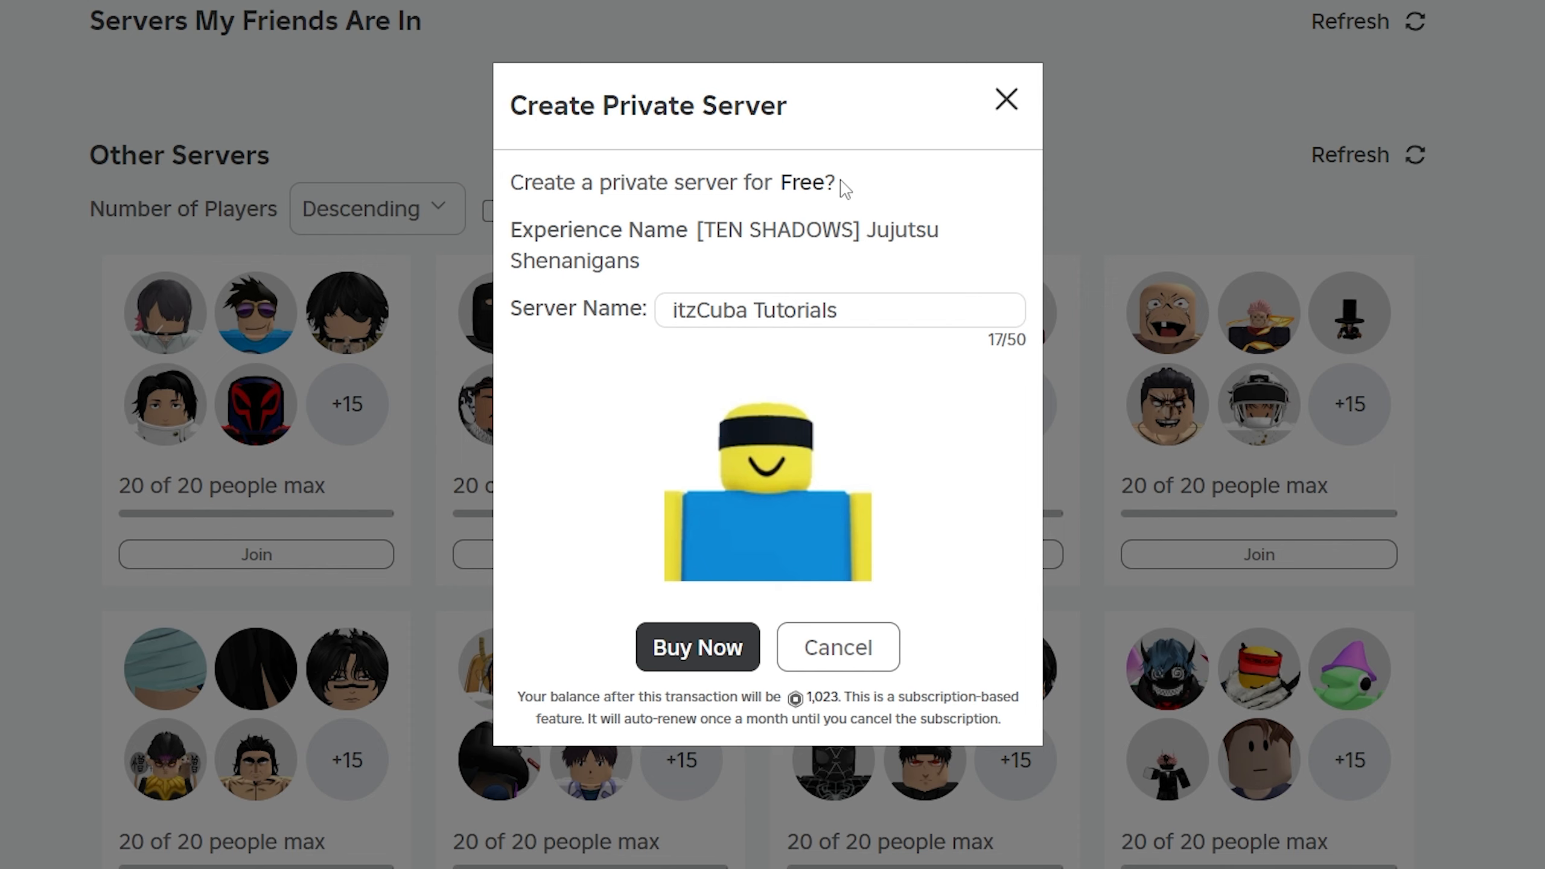
mouse_move(849, 205)
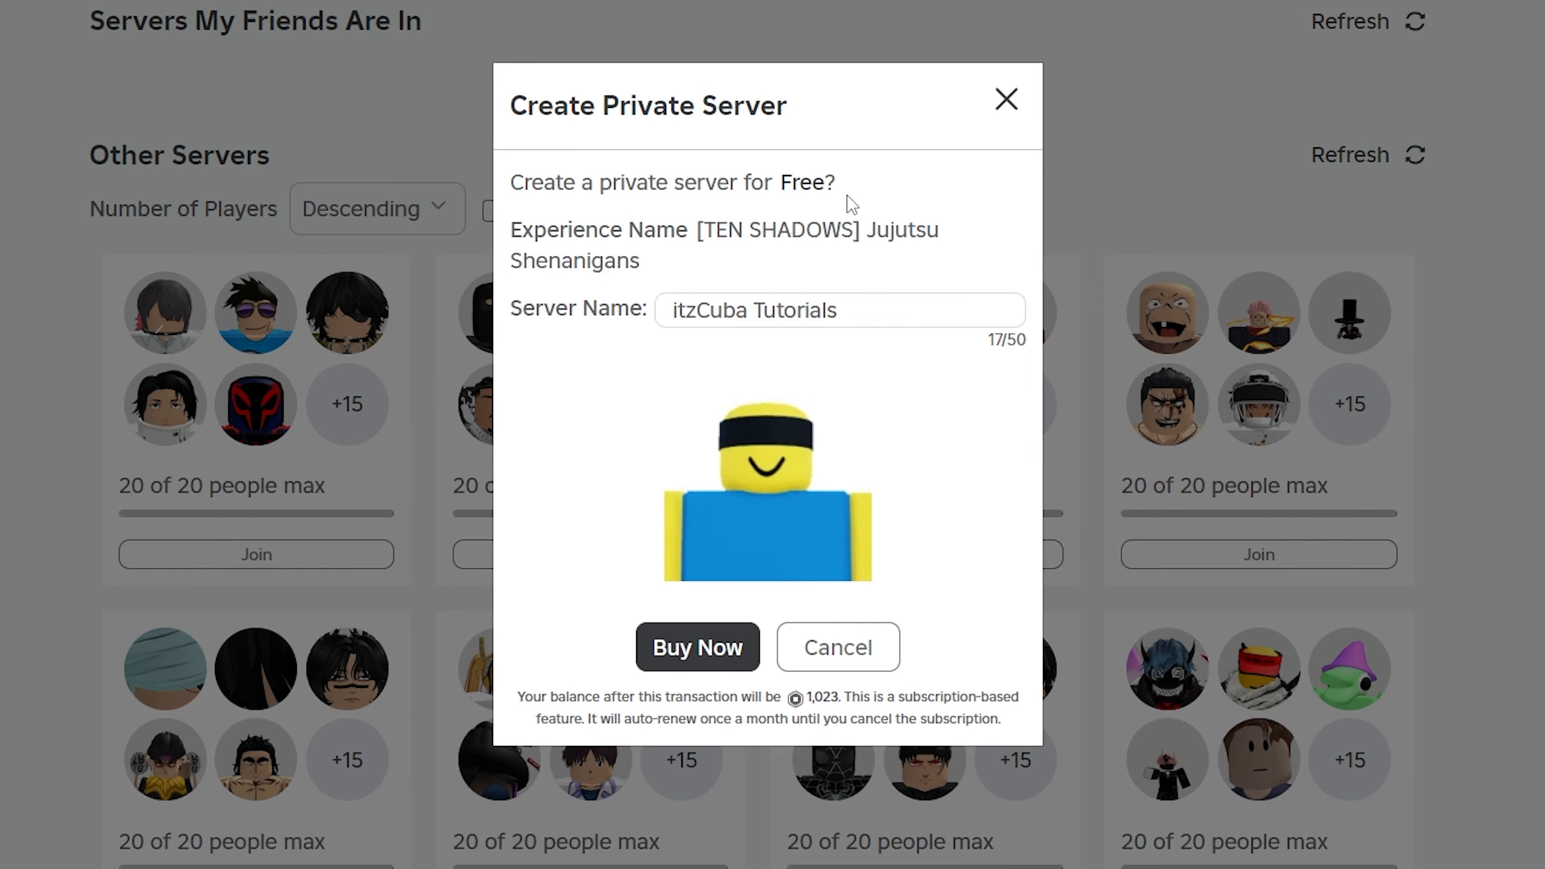
double_click(805, 182)
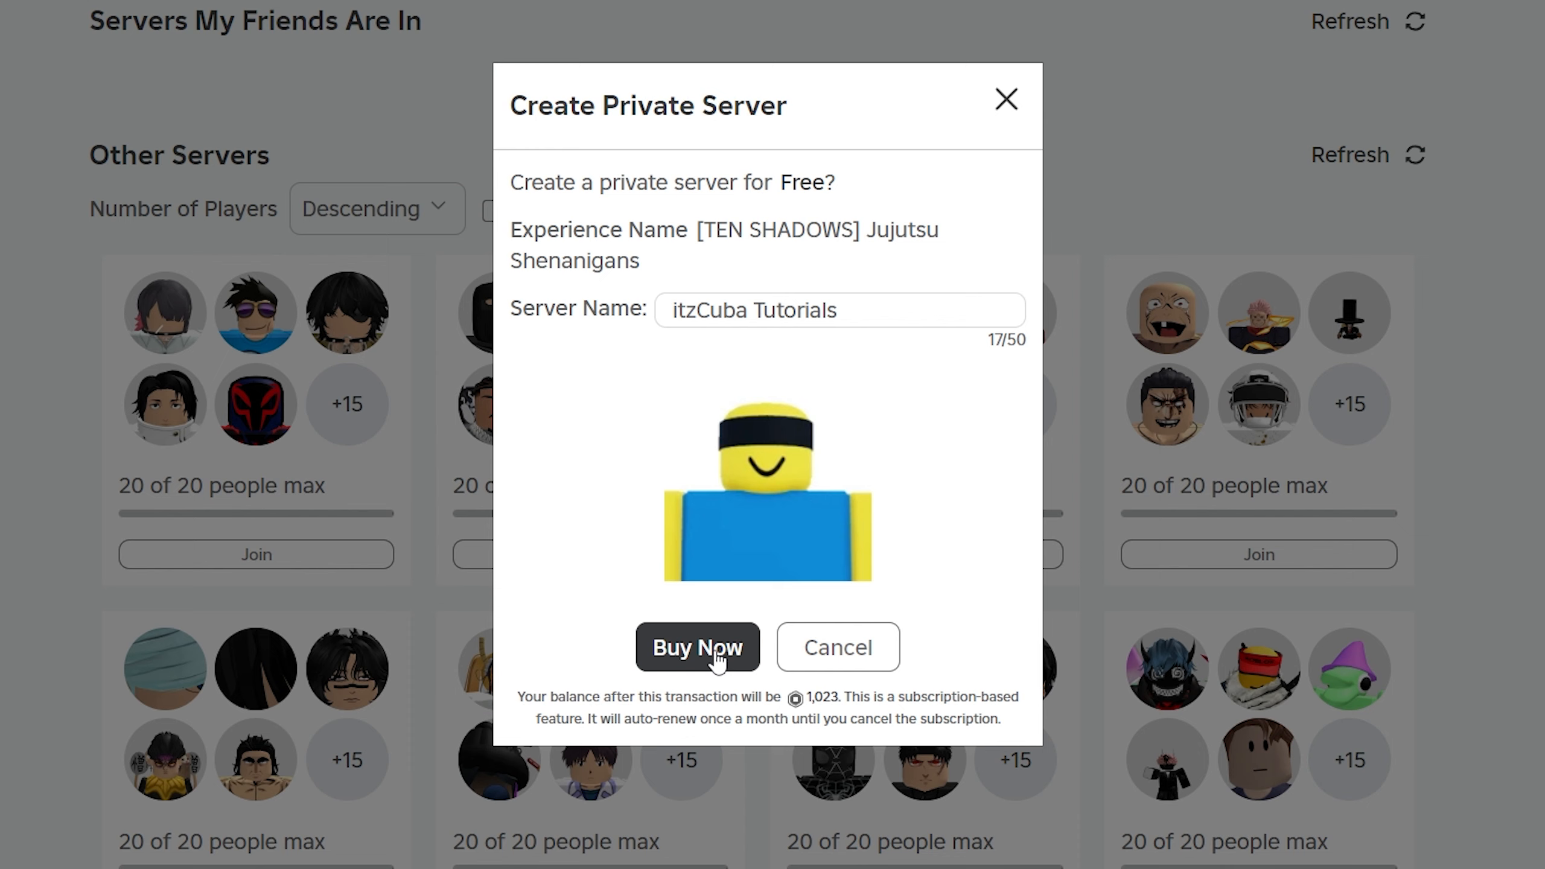
left_click(696, 647)
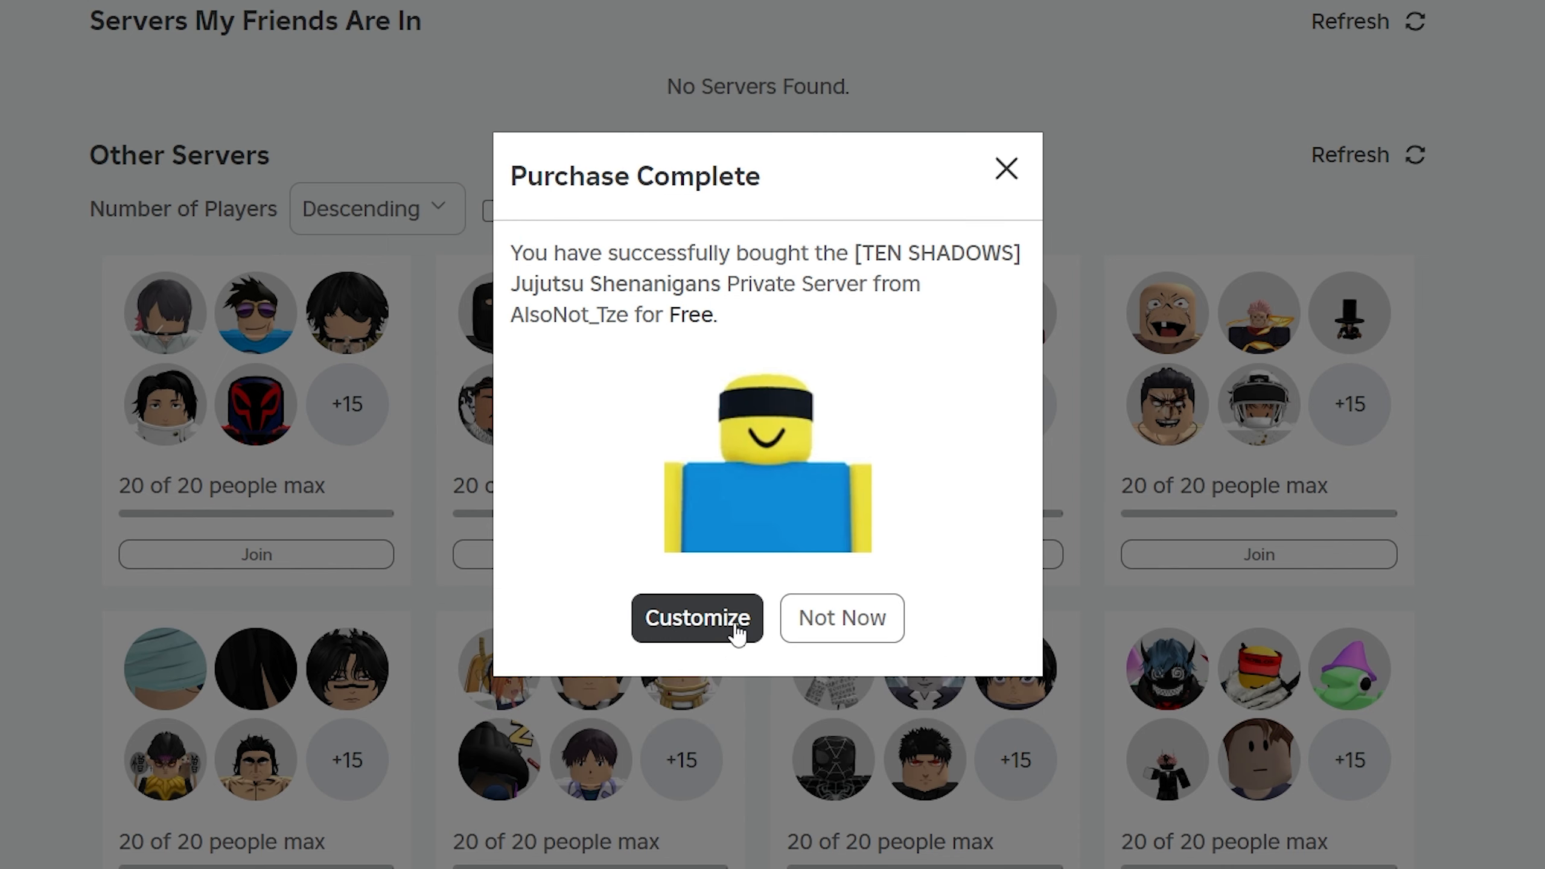
Go to the itzCuba Tutorials server's configuration page via Customize.
left_click(695, 618)
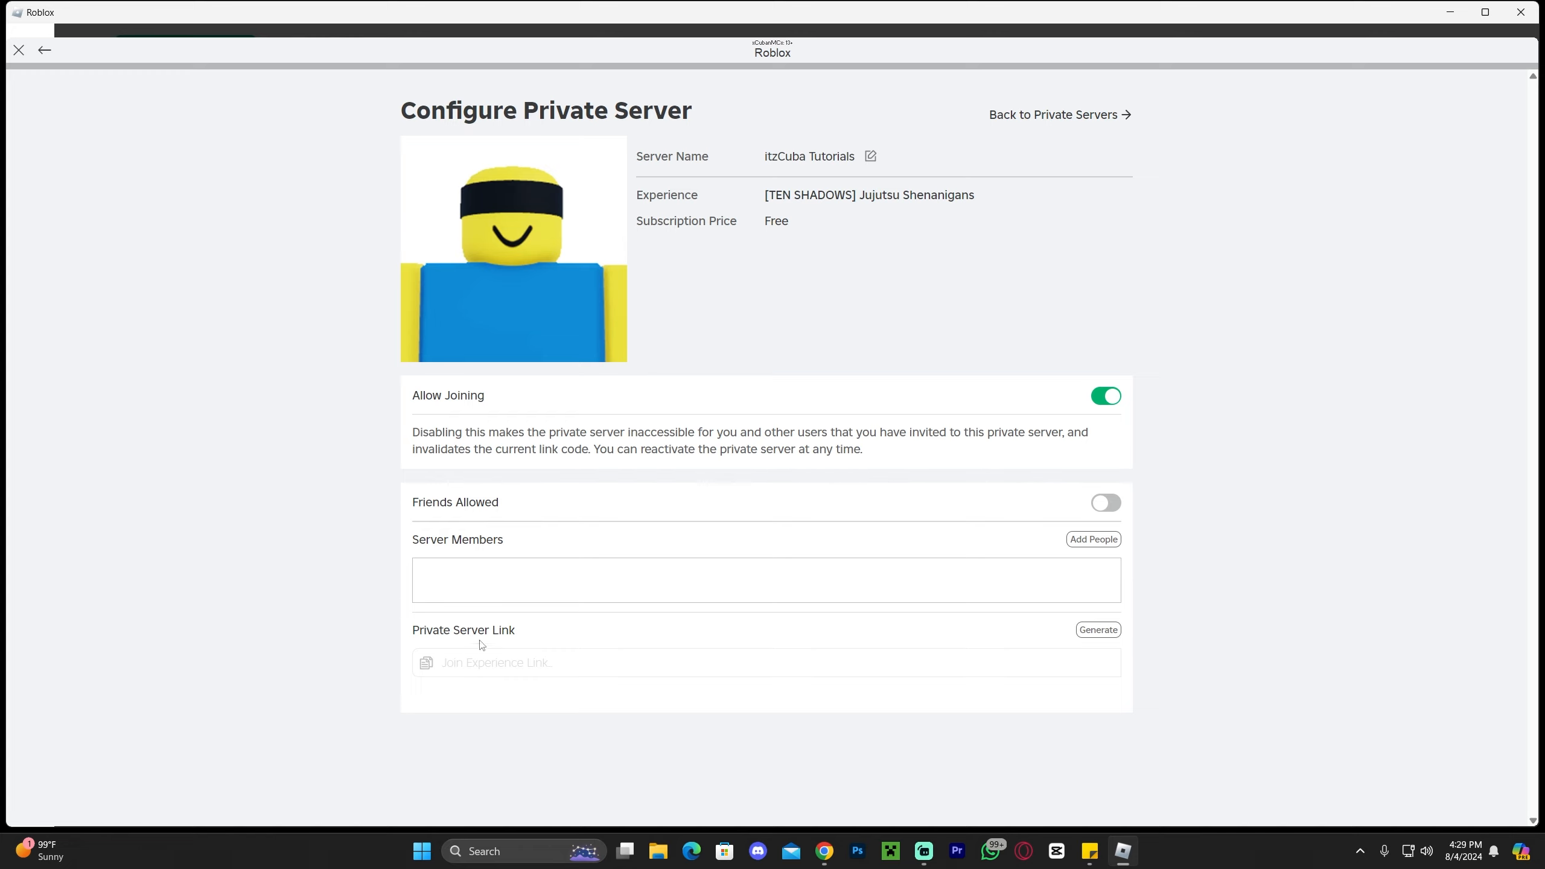
mouse_move(1125, 99)
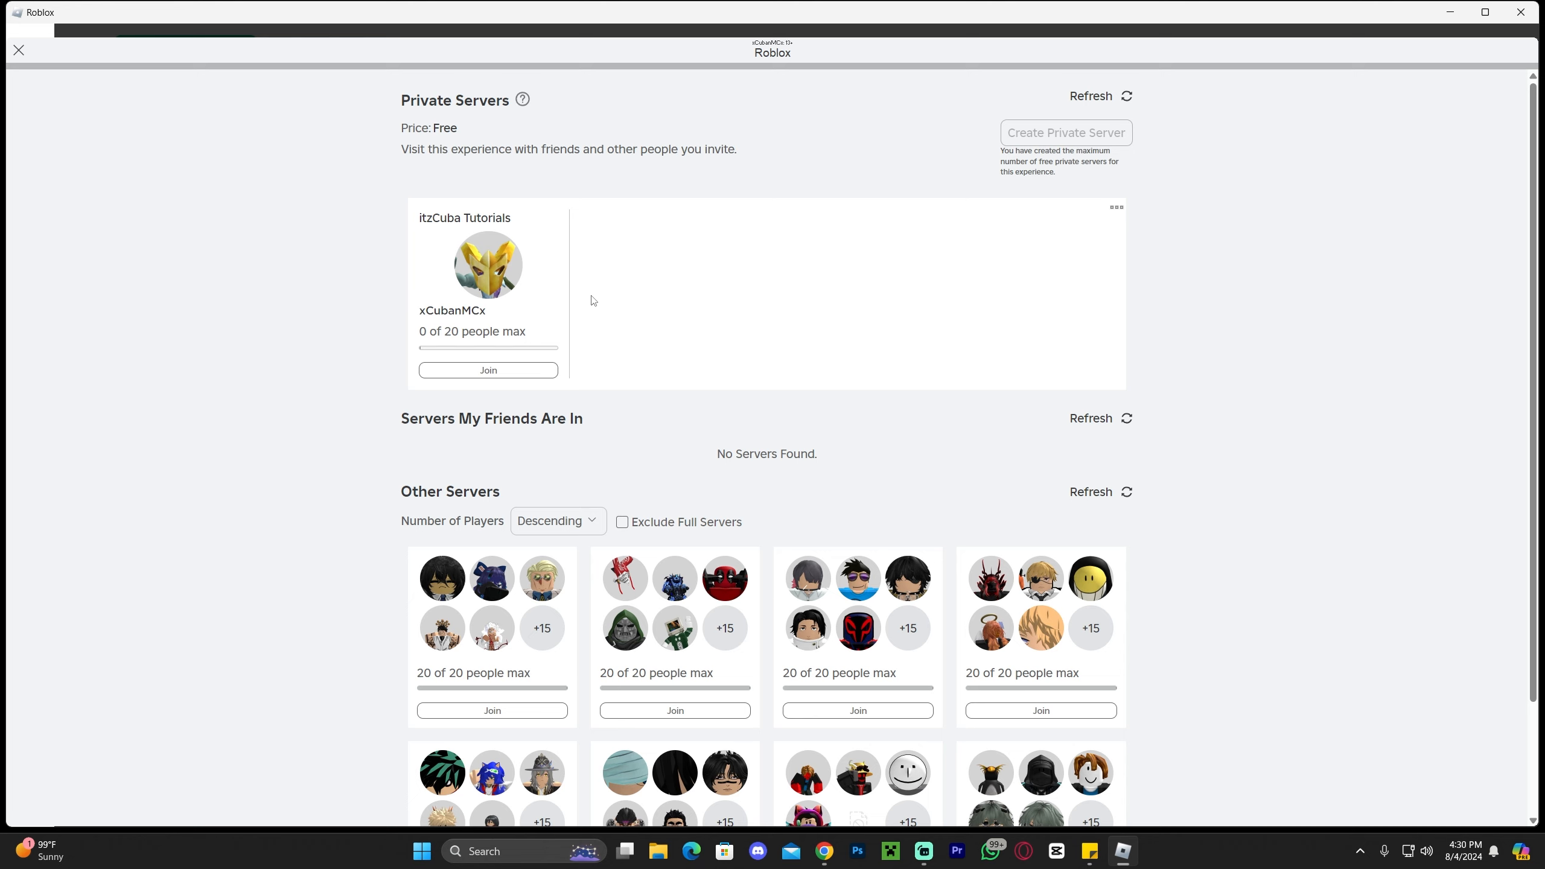
mouse_move(1199, 312)
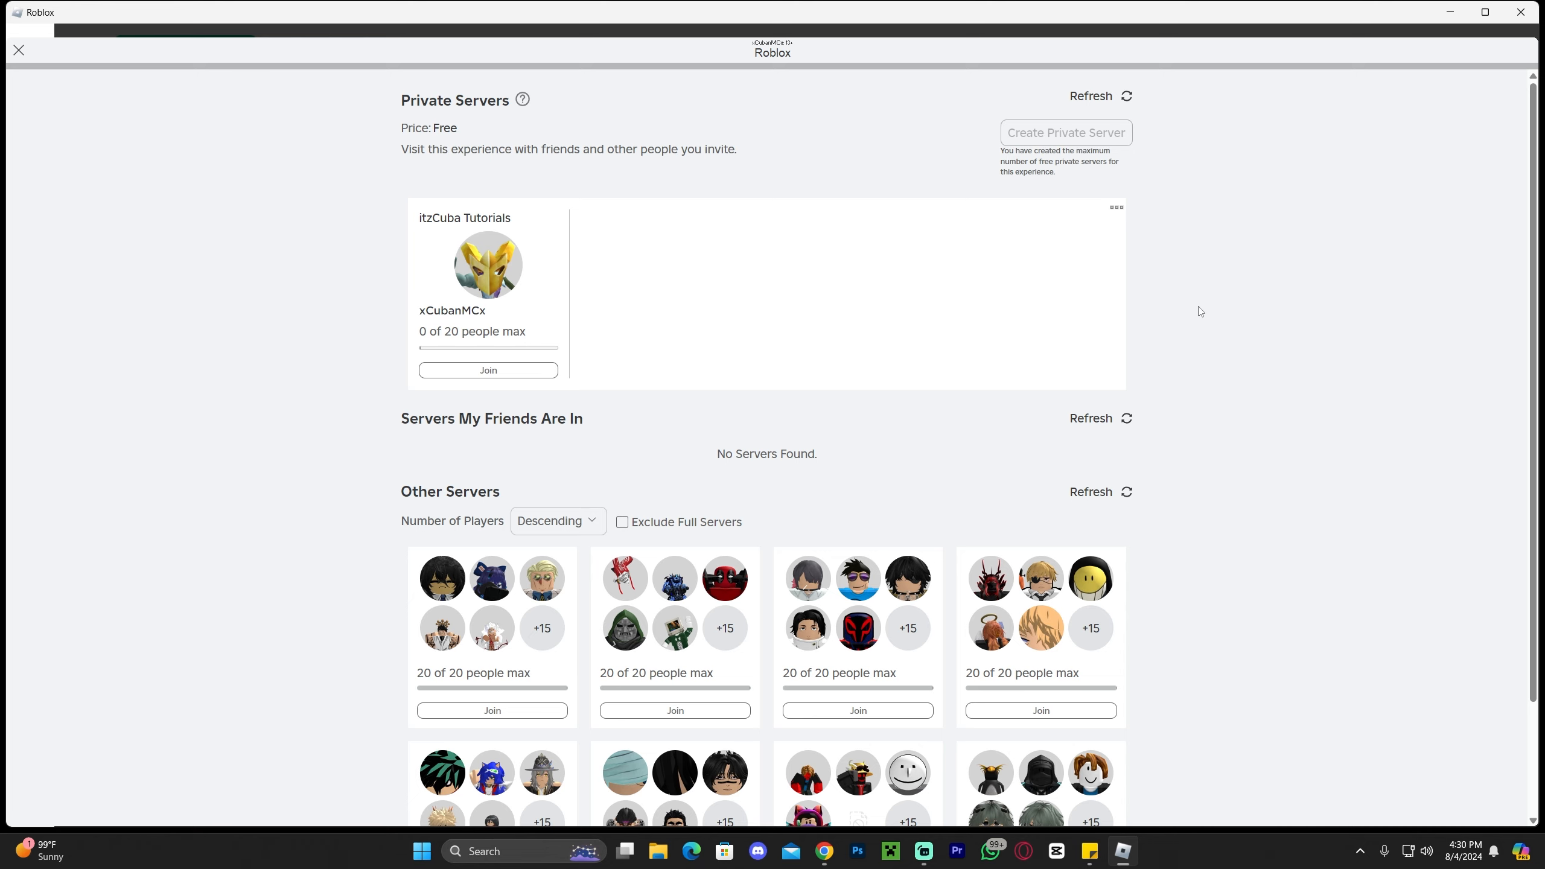